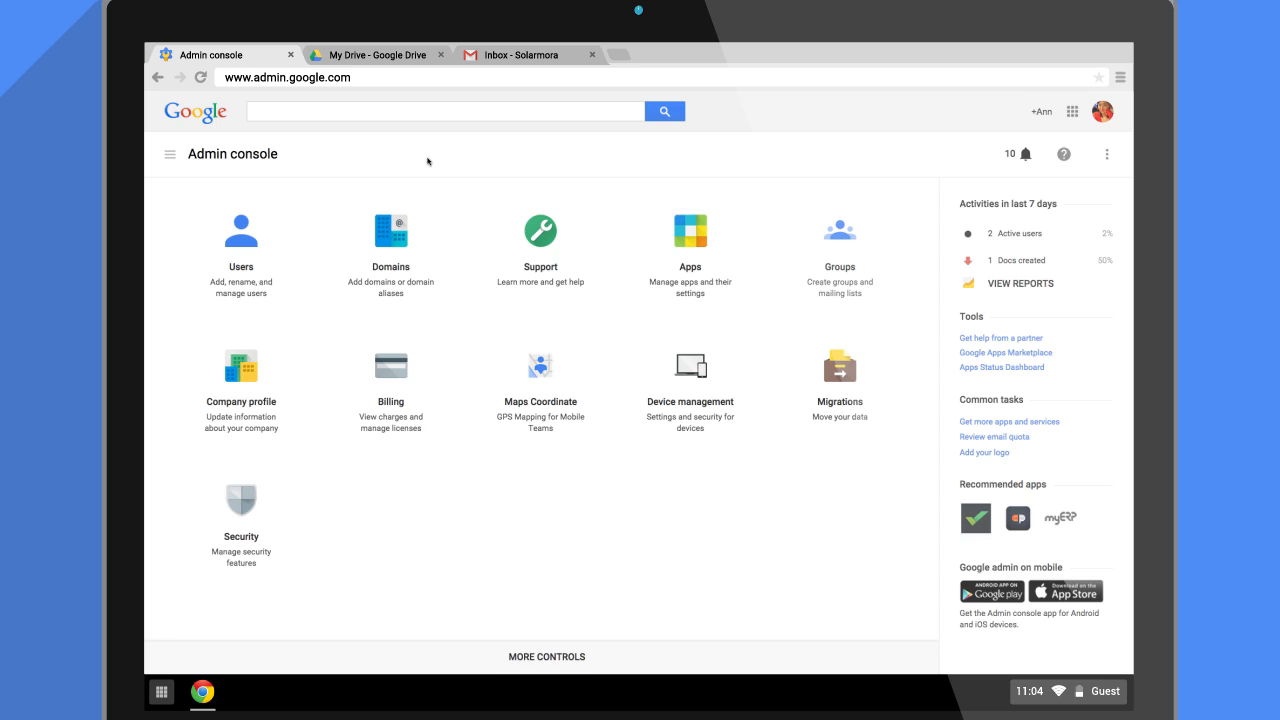
From the Users list, choose to add multiple users at once
left_click(240, 230)
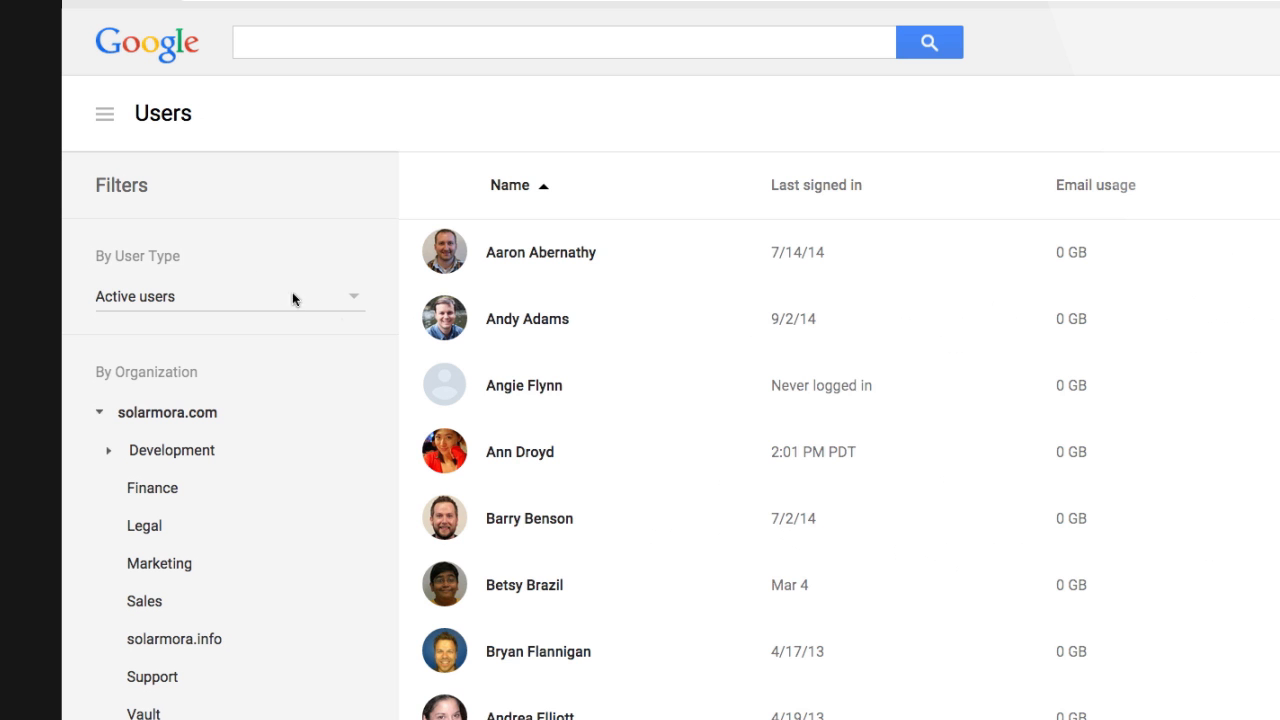
left_click(1016, 524)
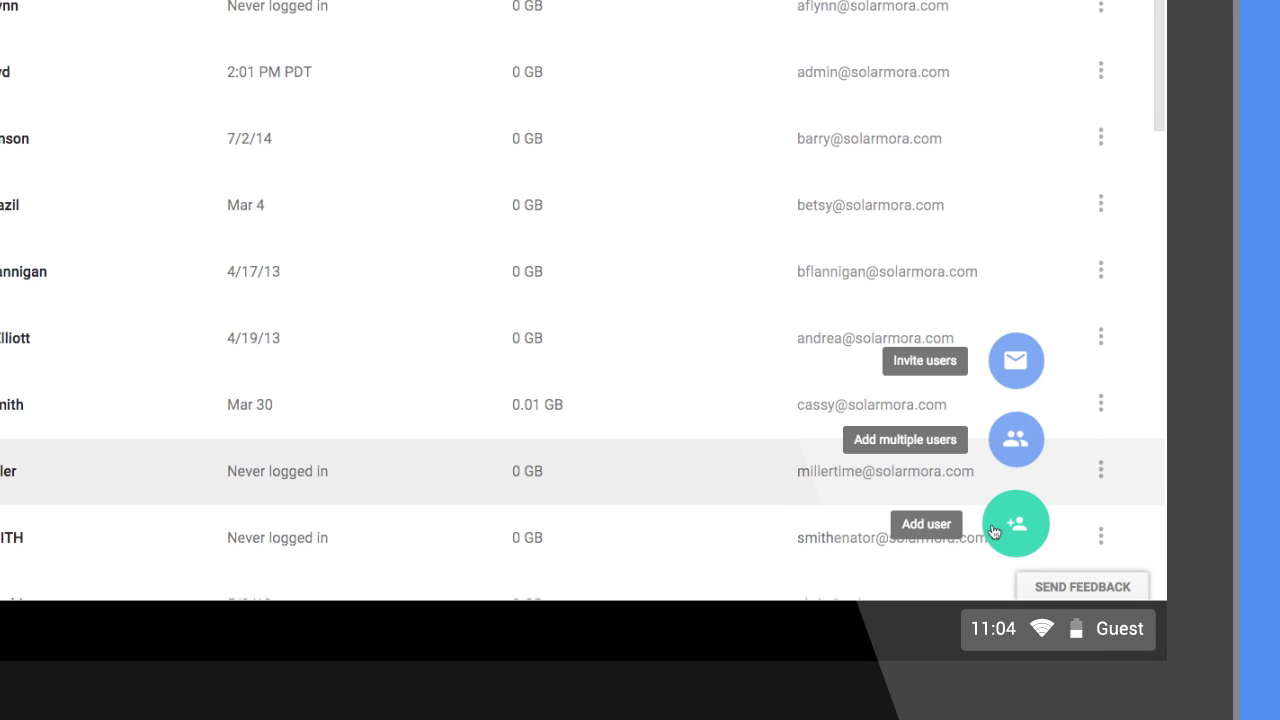
left_click(1016, 440)
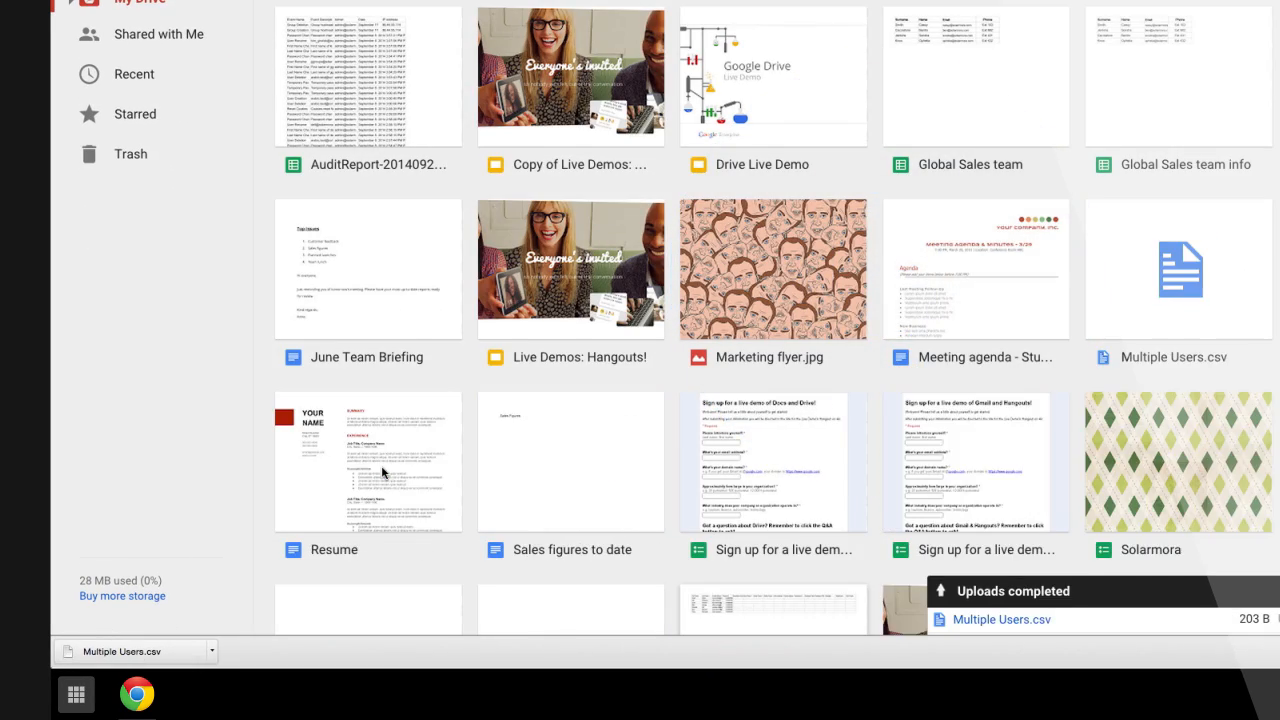
Open Multiple Users.csv from My Drive with Google Sheets
right_click(864, 640)
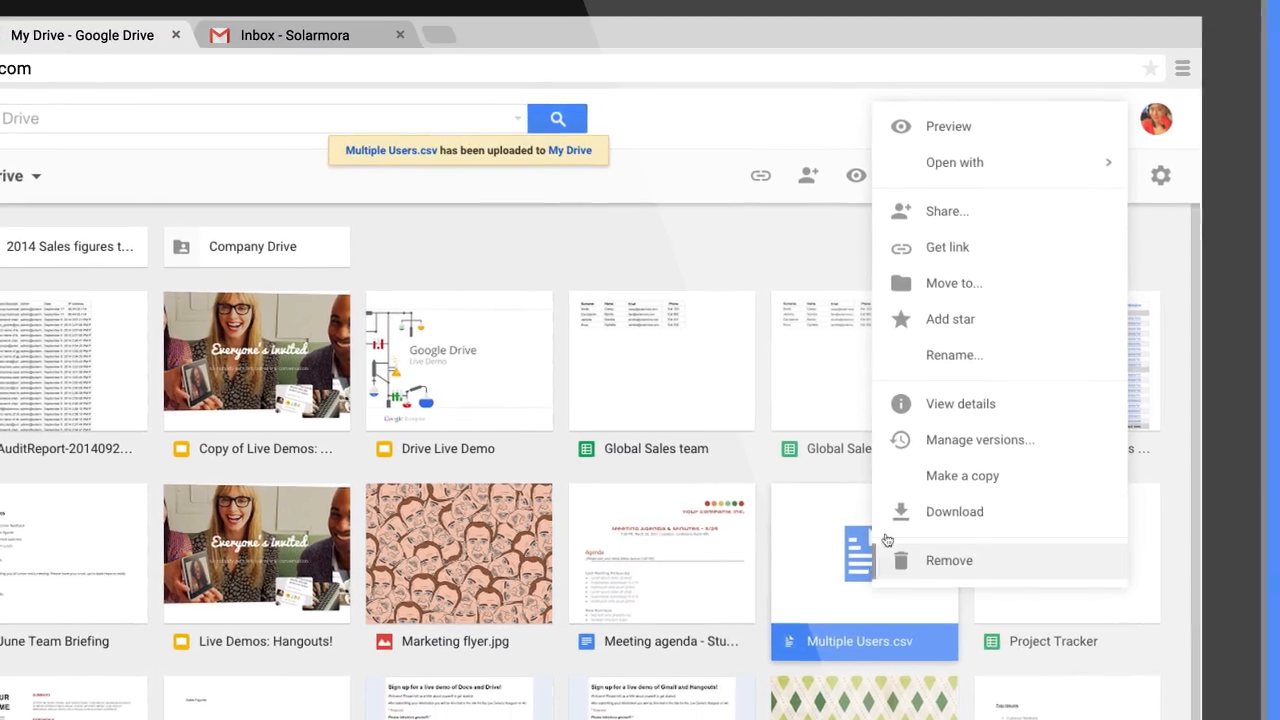
left_click(954, 162)
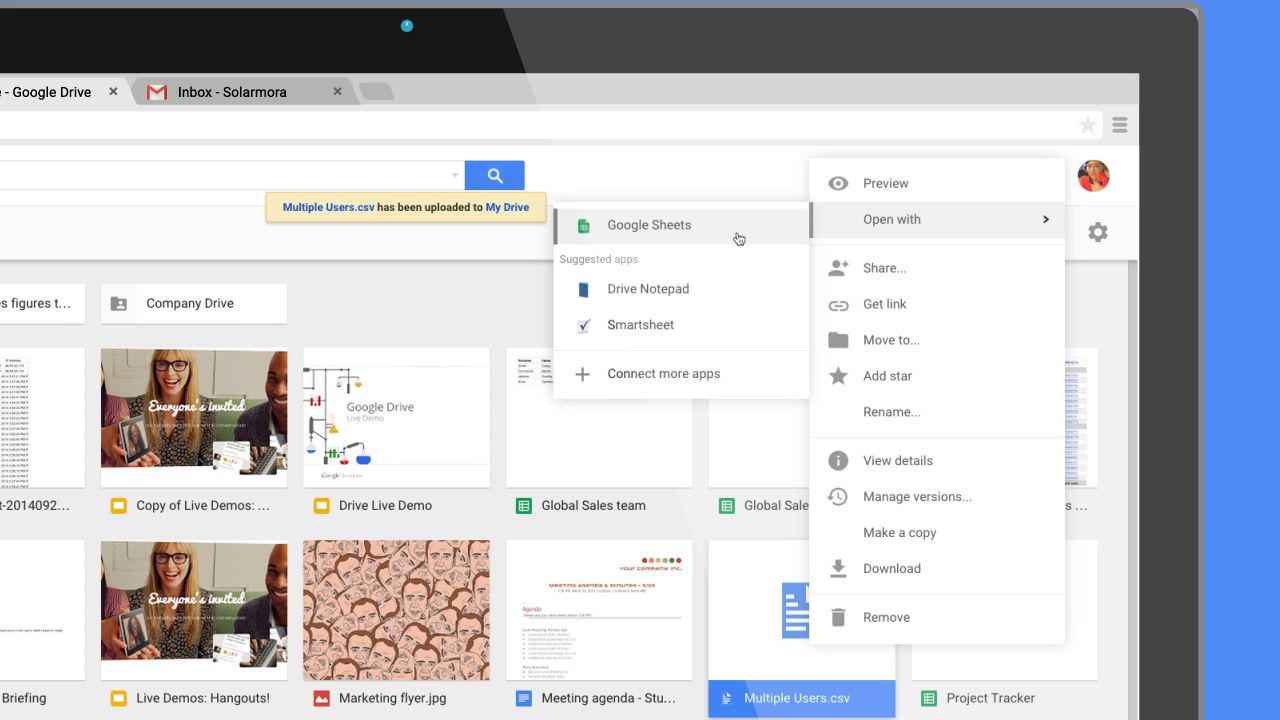
left_click(648, 224)
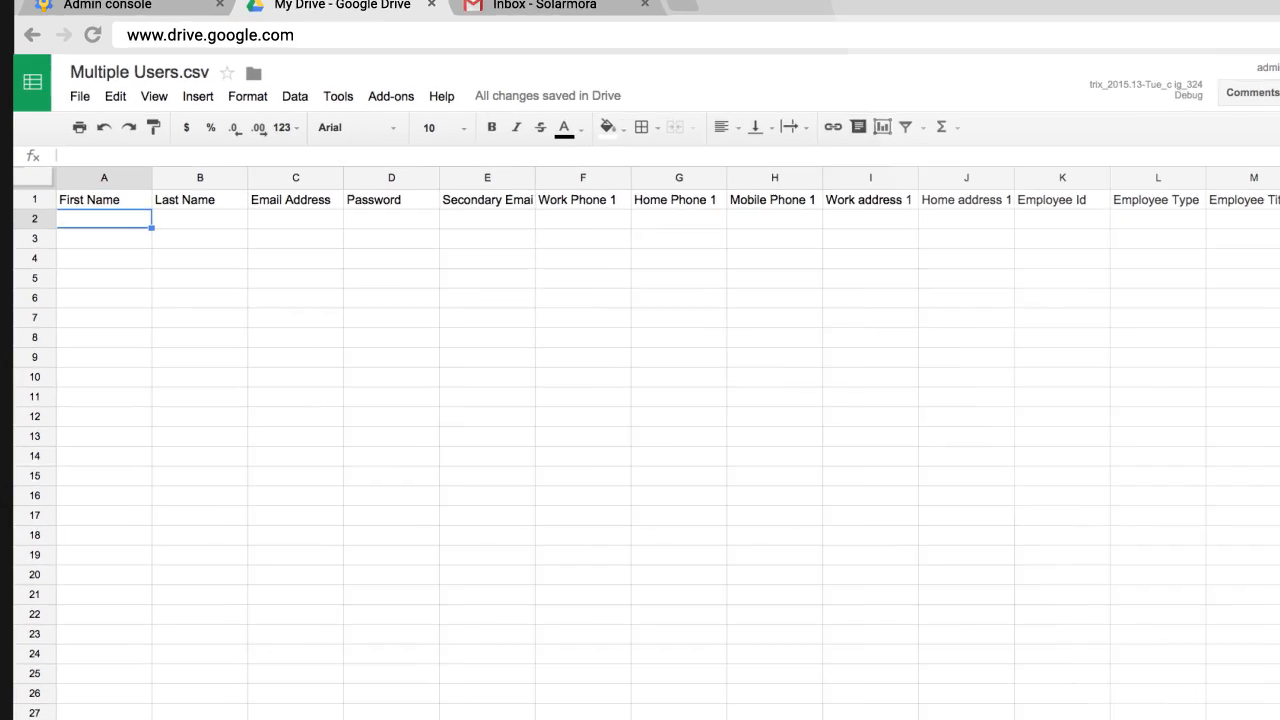
type("Nichol")
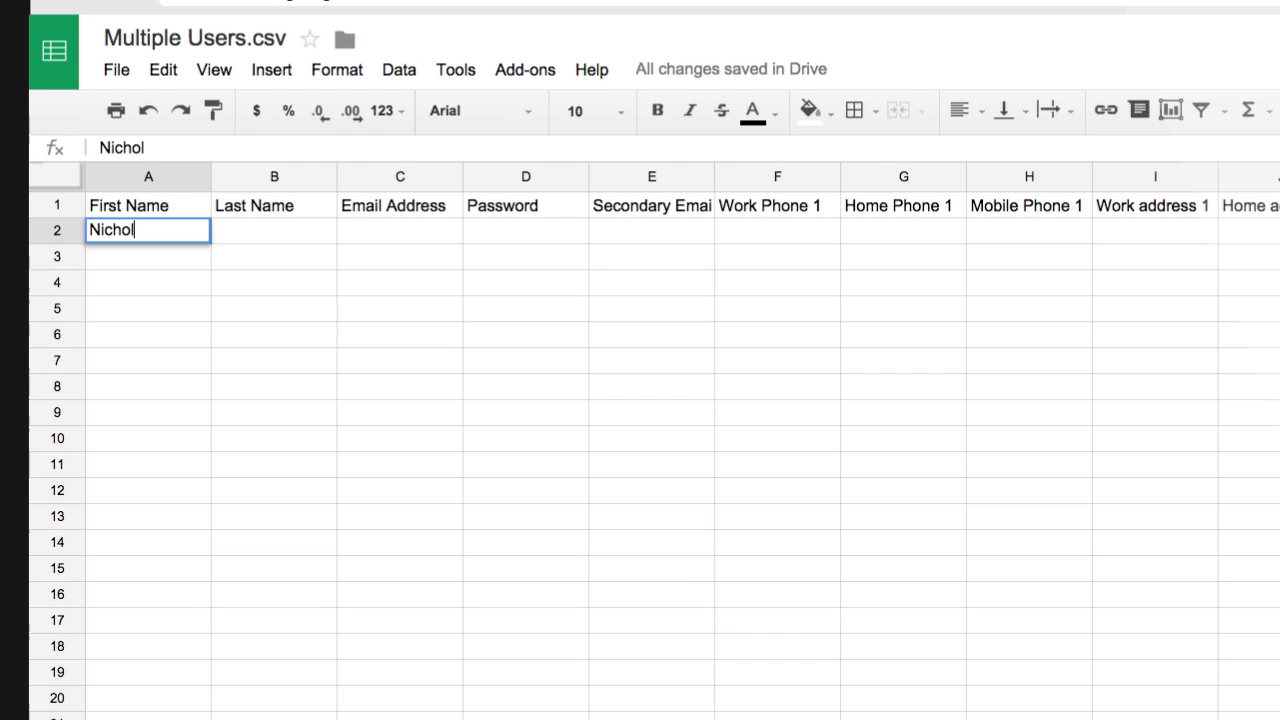
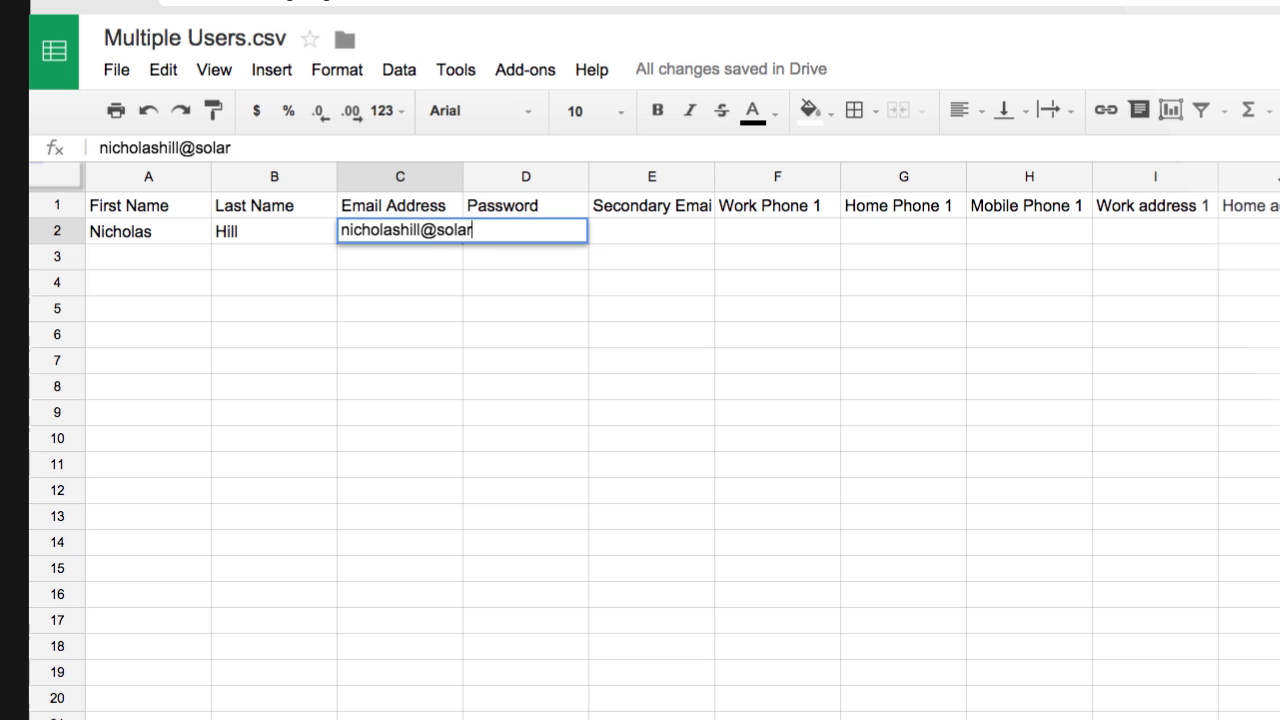
key("tab")
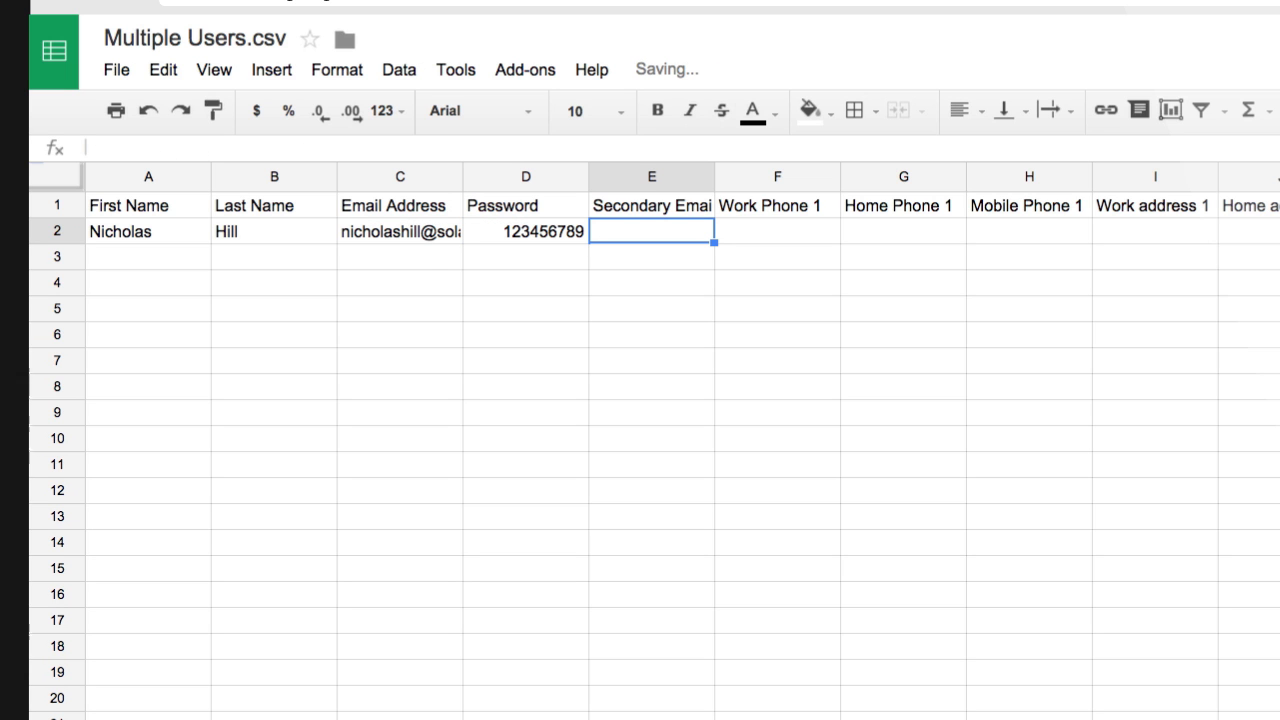
scroll("right", 3)
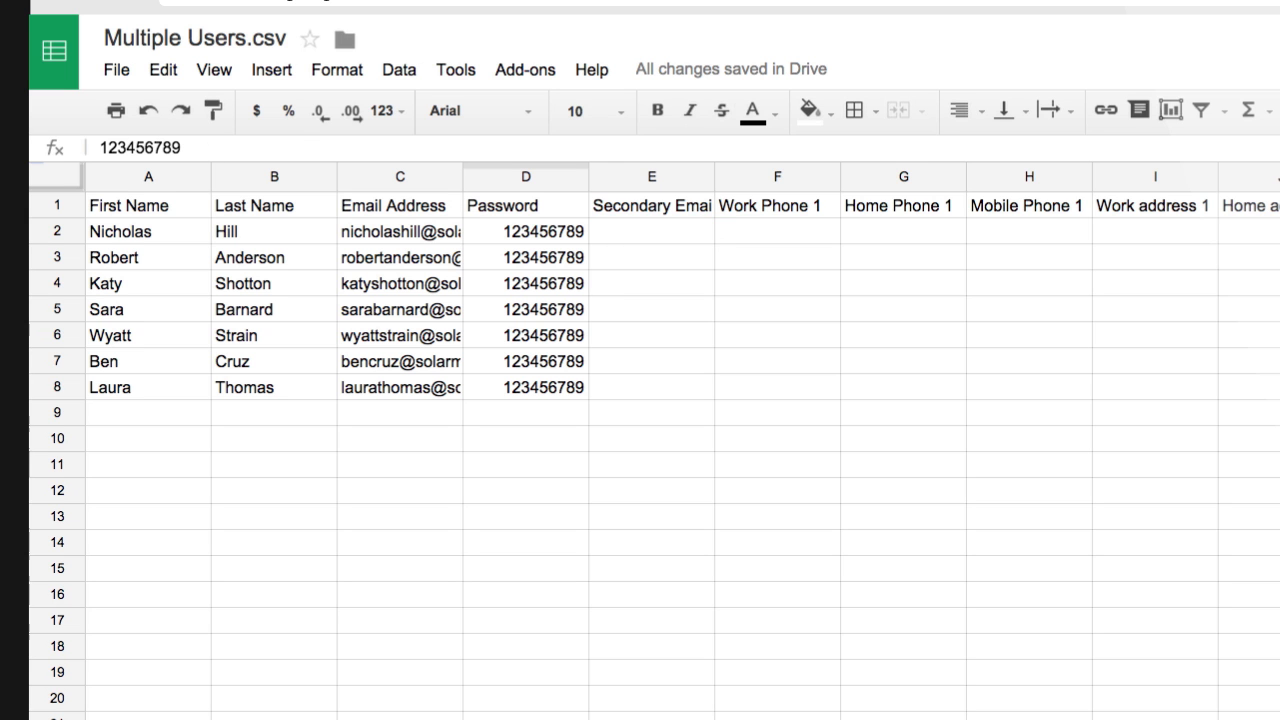
scroll("right", 3)
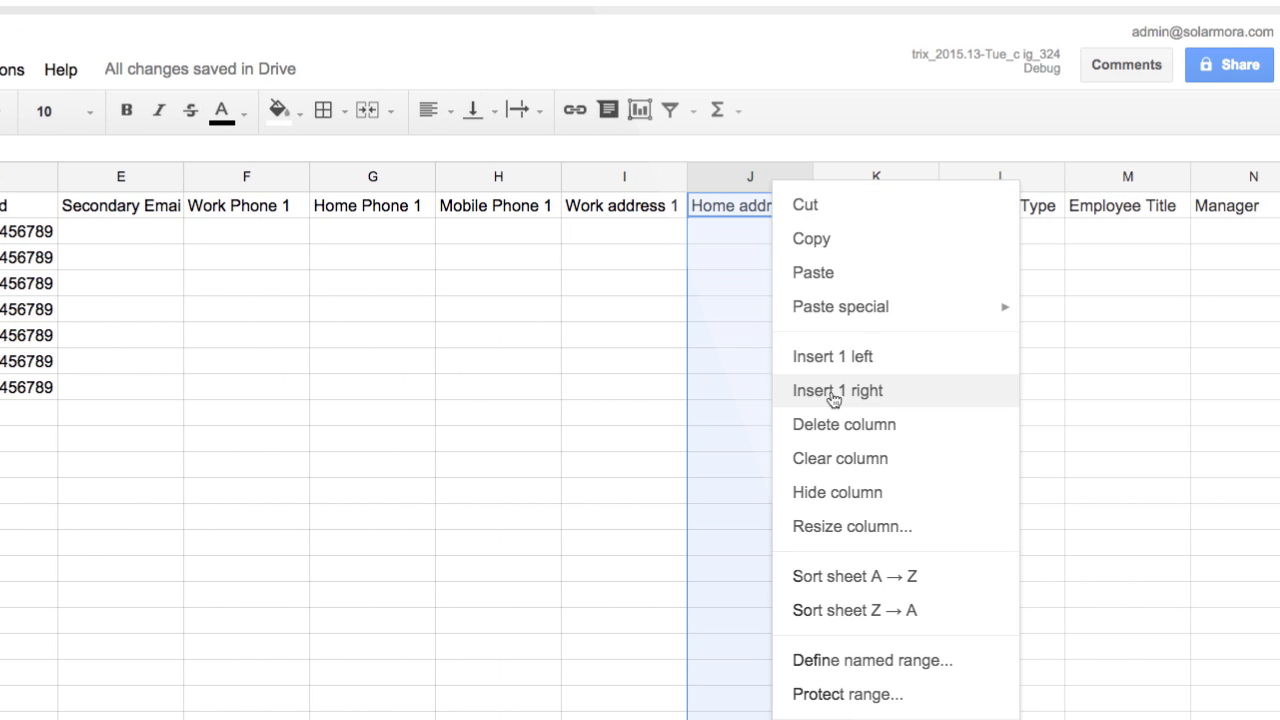
Insert a column right of Home address 1 and head it Home address 2
left_click(836, 390)
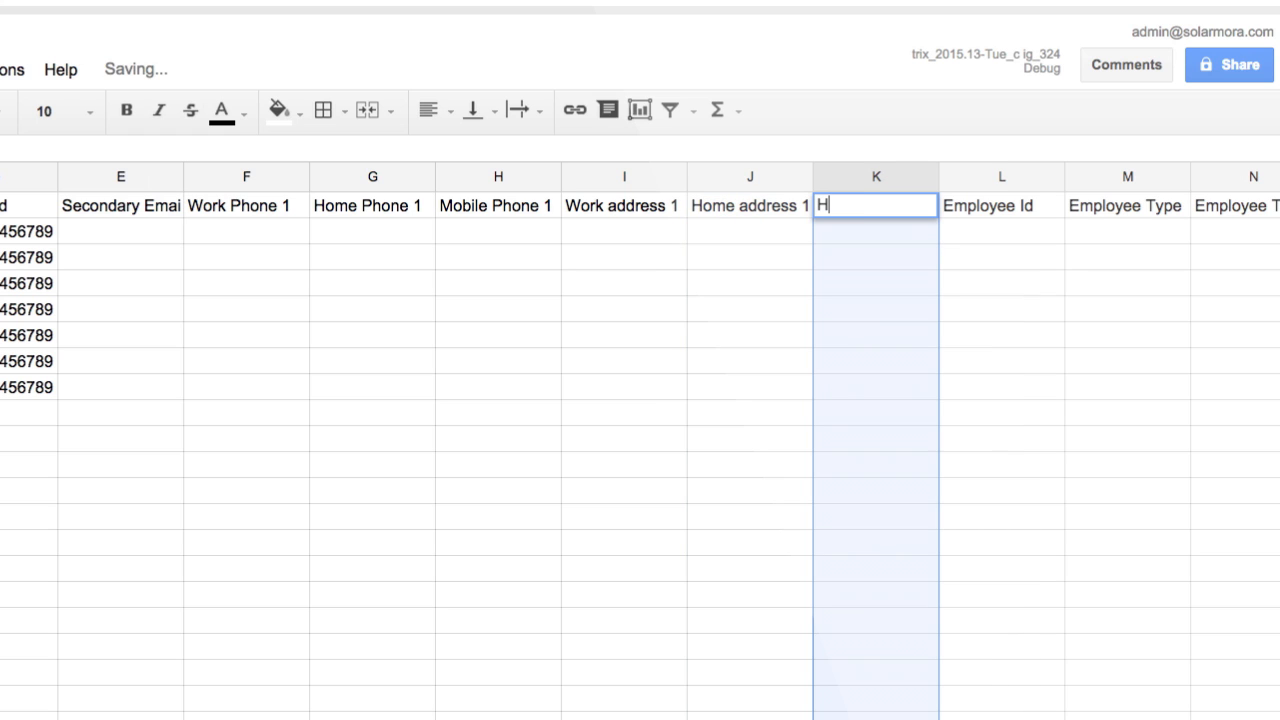
type("ome addre")
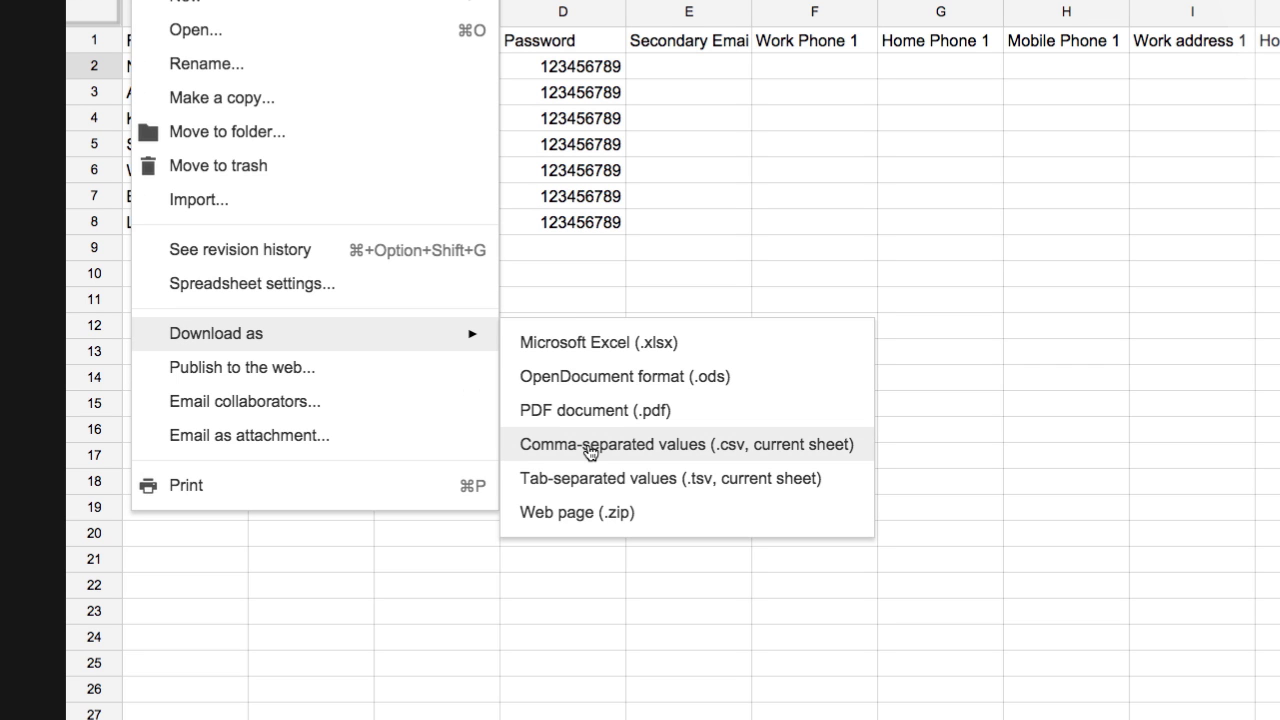
Download the current sheet as a comma-separated values (.csv) file
left_click(686, 444)
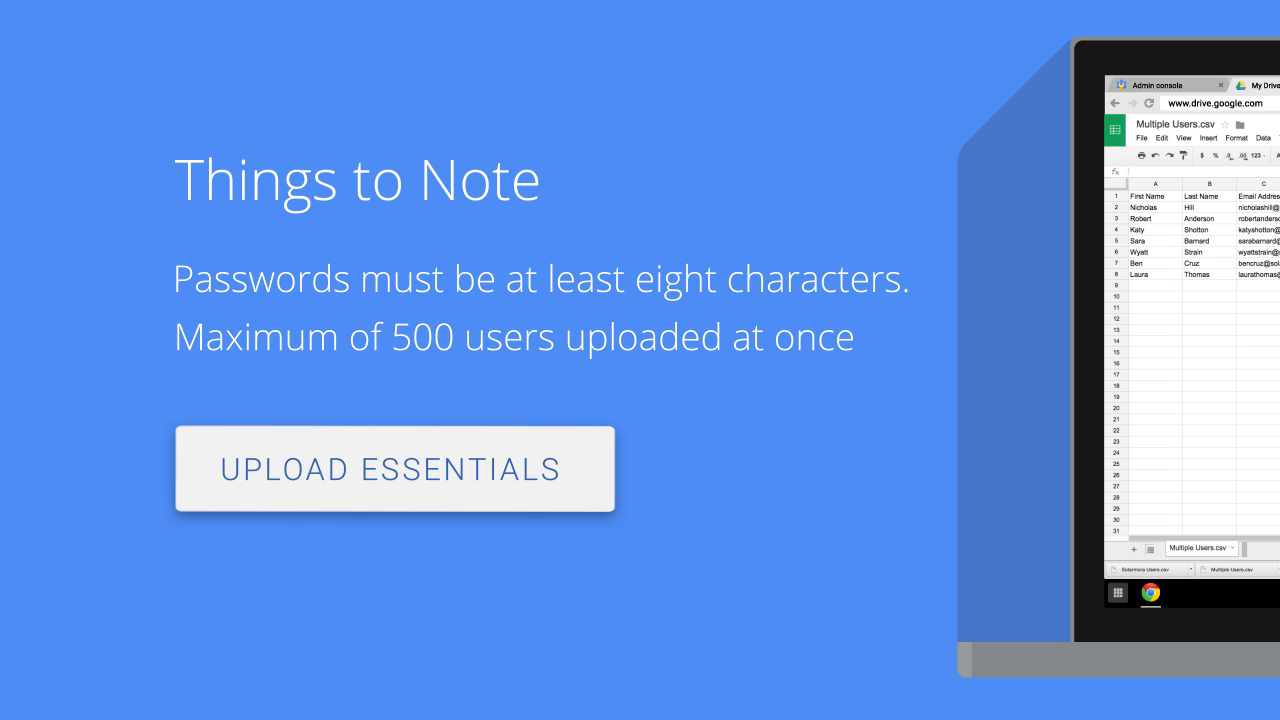
left_click(394, 468)
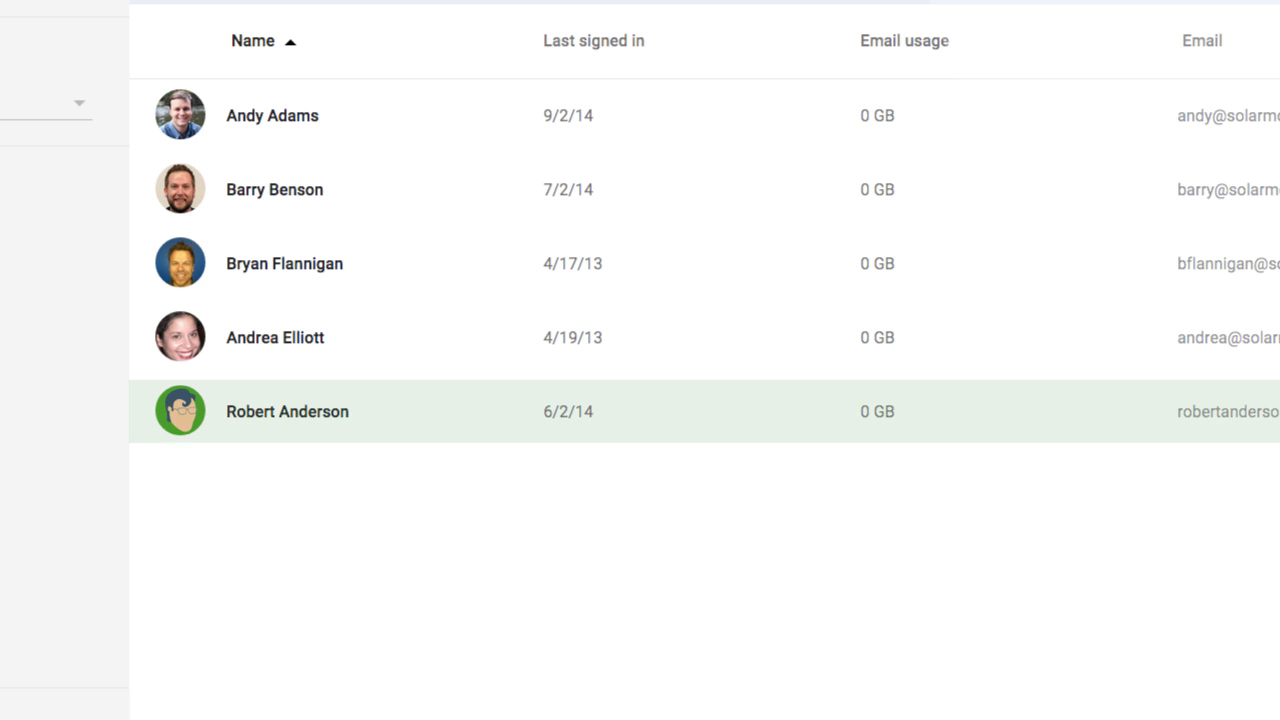
left_click(560, 32)
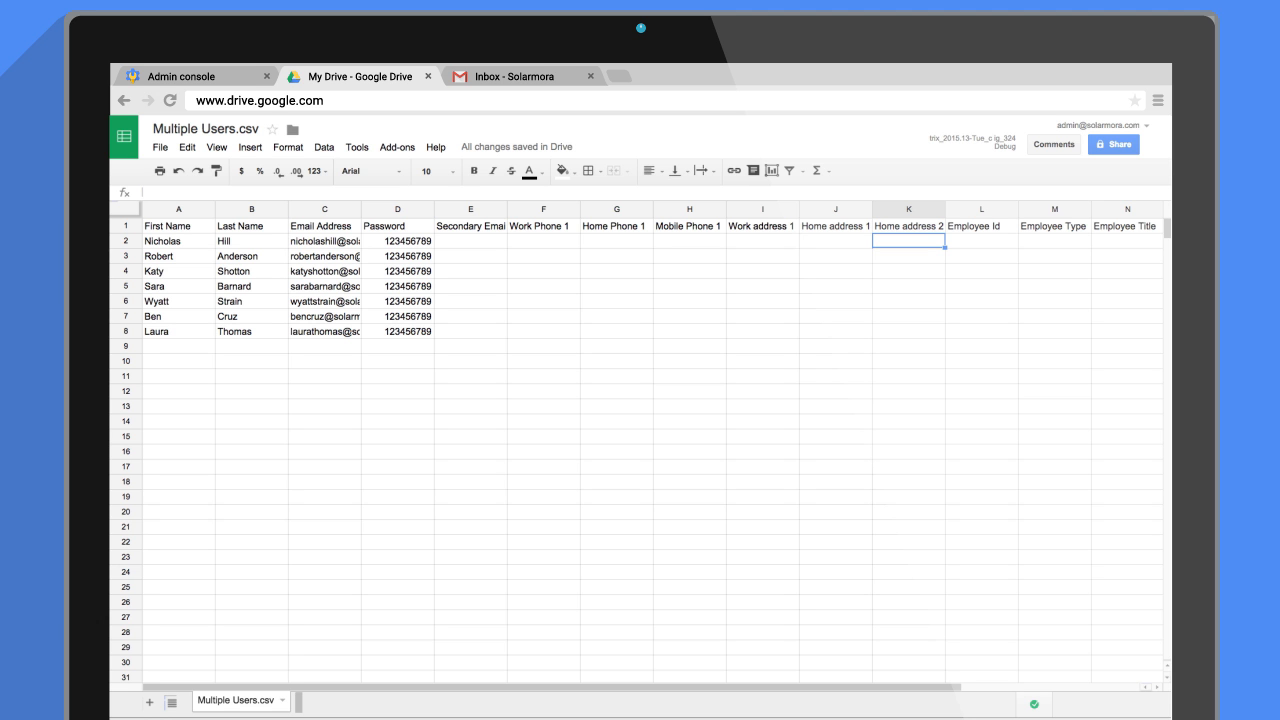
left_click(188, 68)
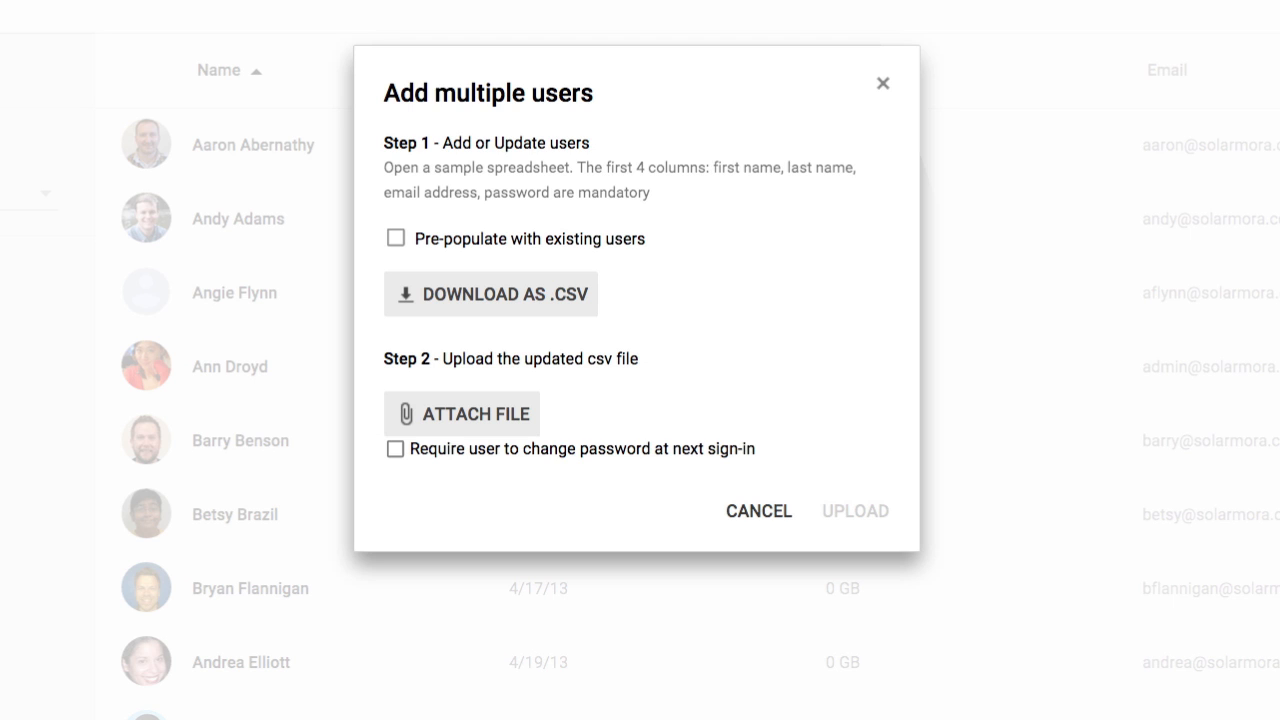
Upload Solarmora Users.csv with Require password change enabled to create the seven accounts
left_click(396, 448)
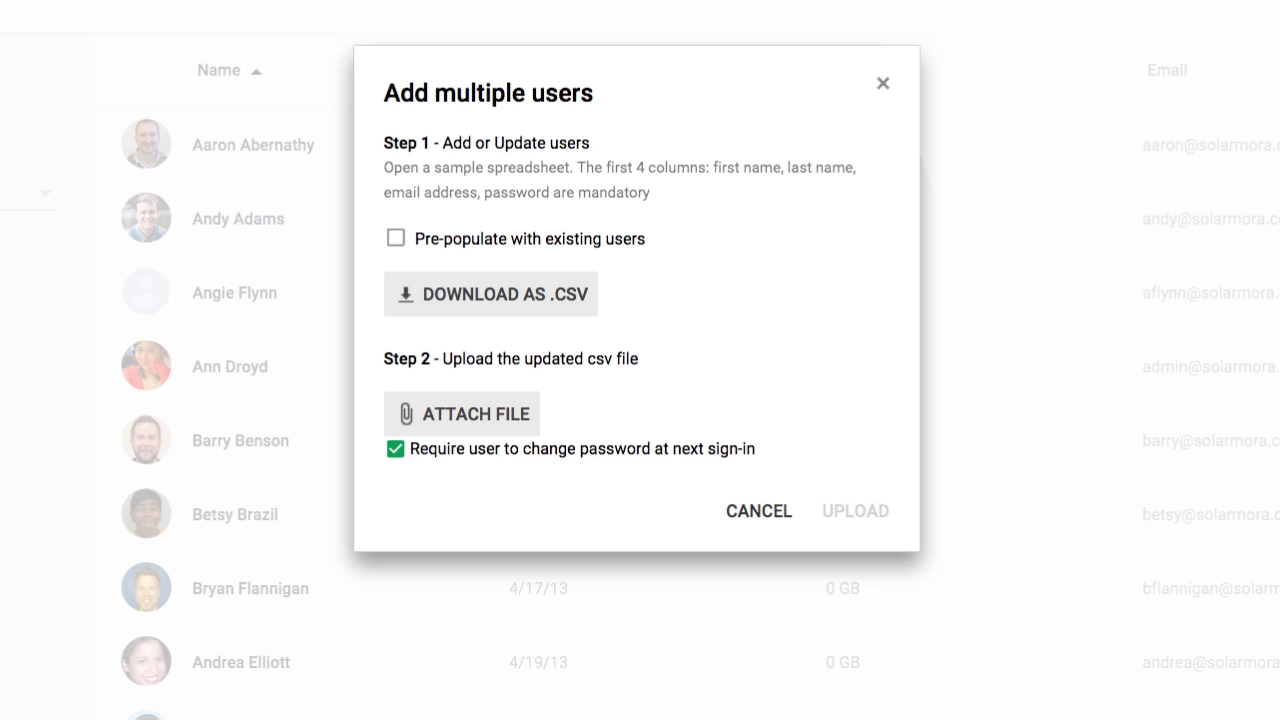
mouse_move(524, 358)
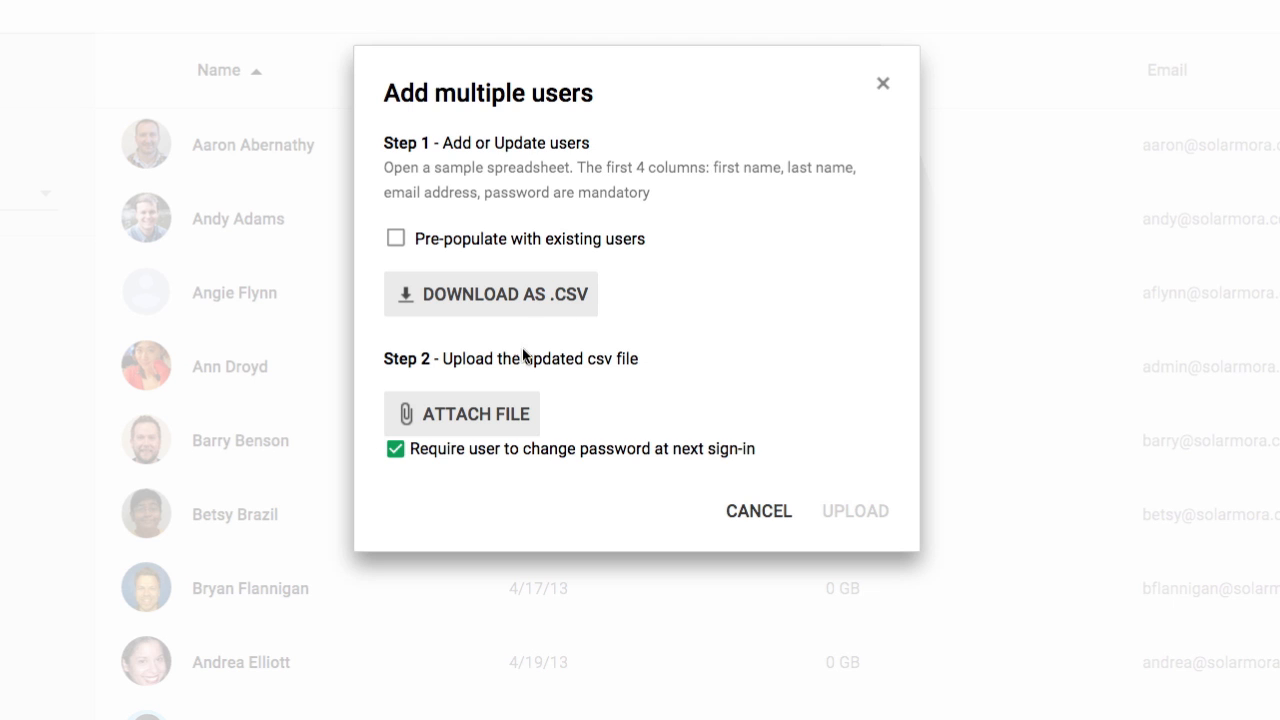
left_click(460, 412)
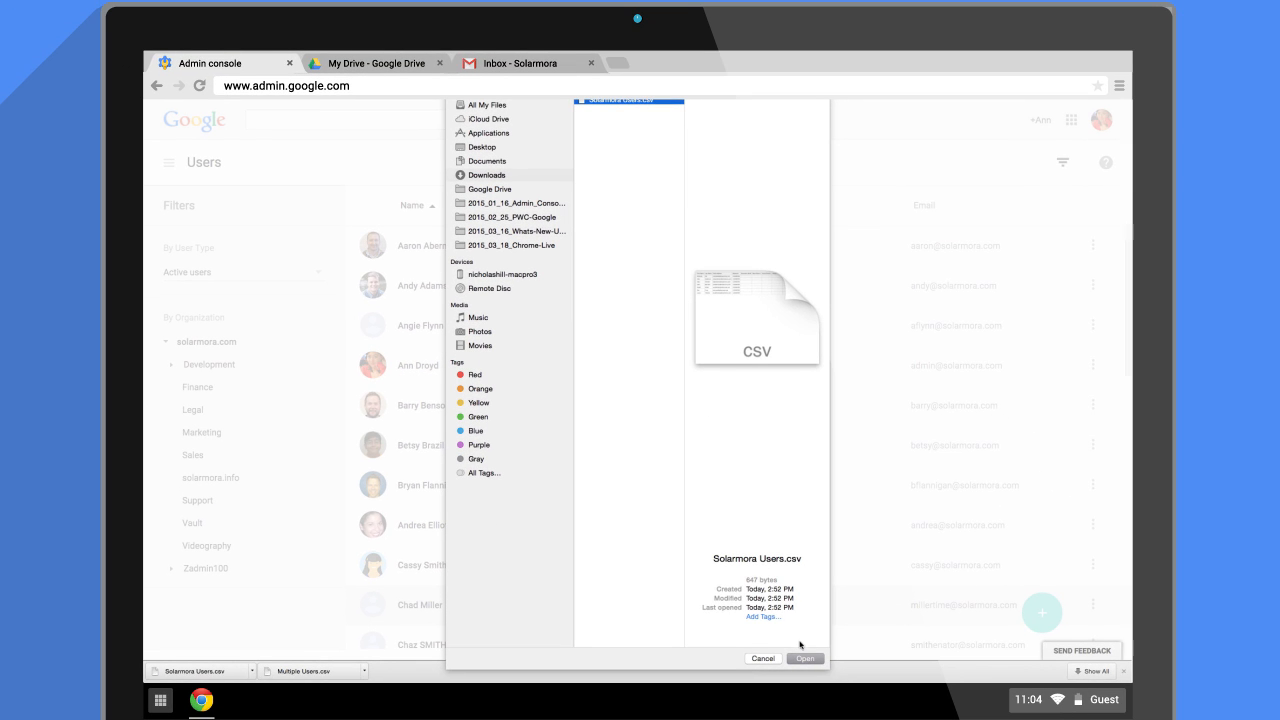
left_click(804, 658)
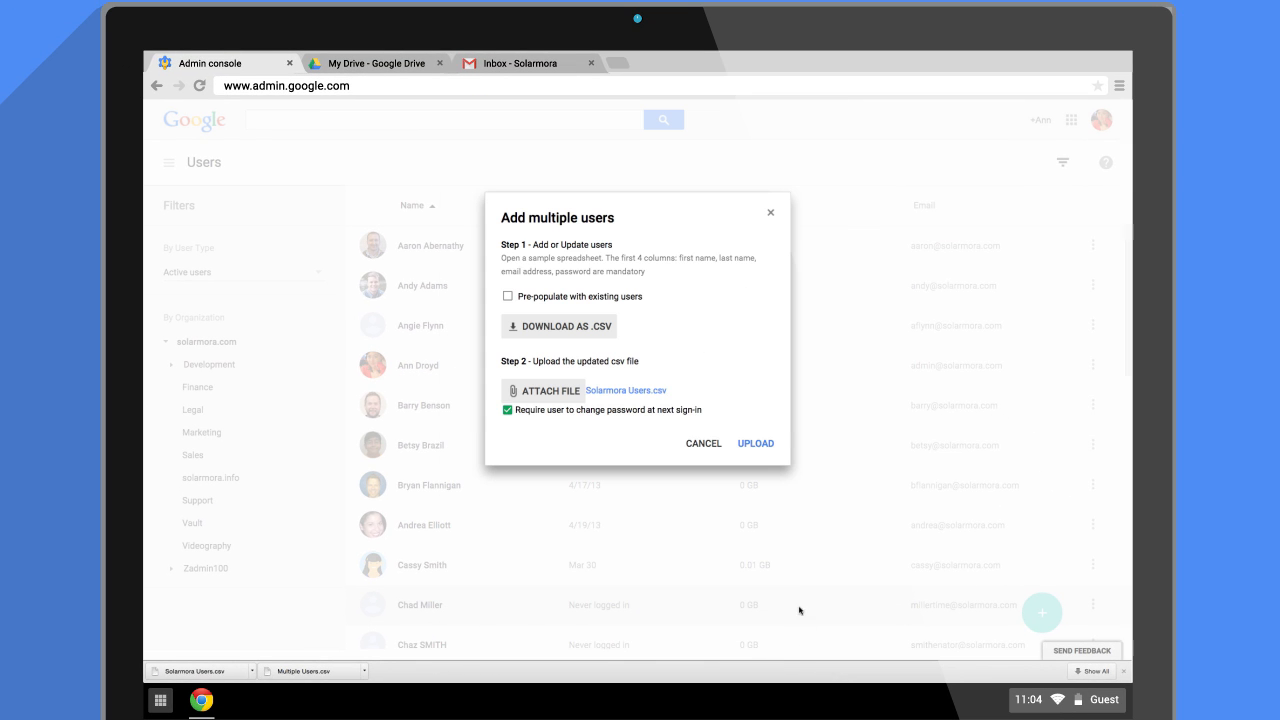
left_click(756, 444)
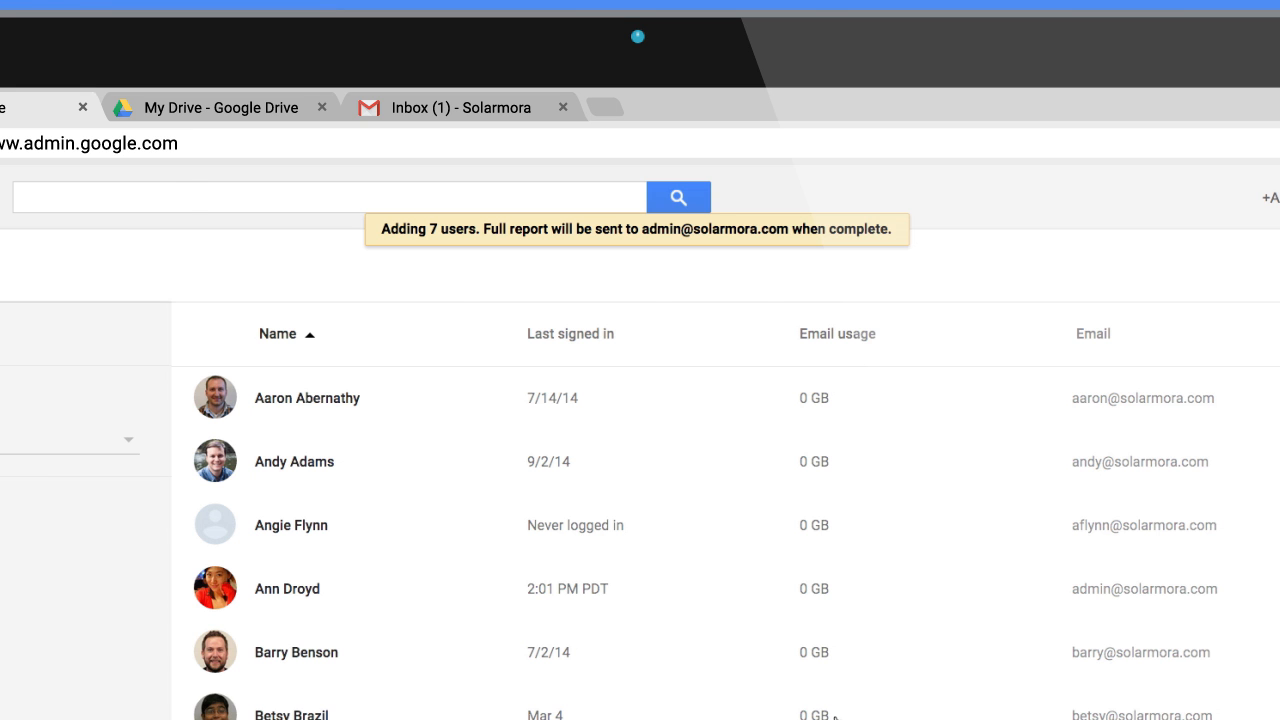
Confirm the bulk creation report in Gmail and return to the user list
left_click(458, 108)
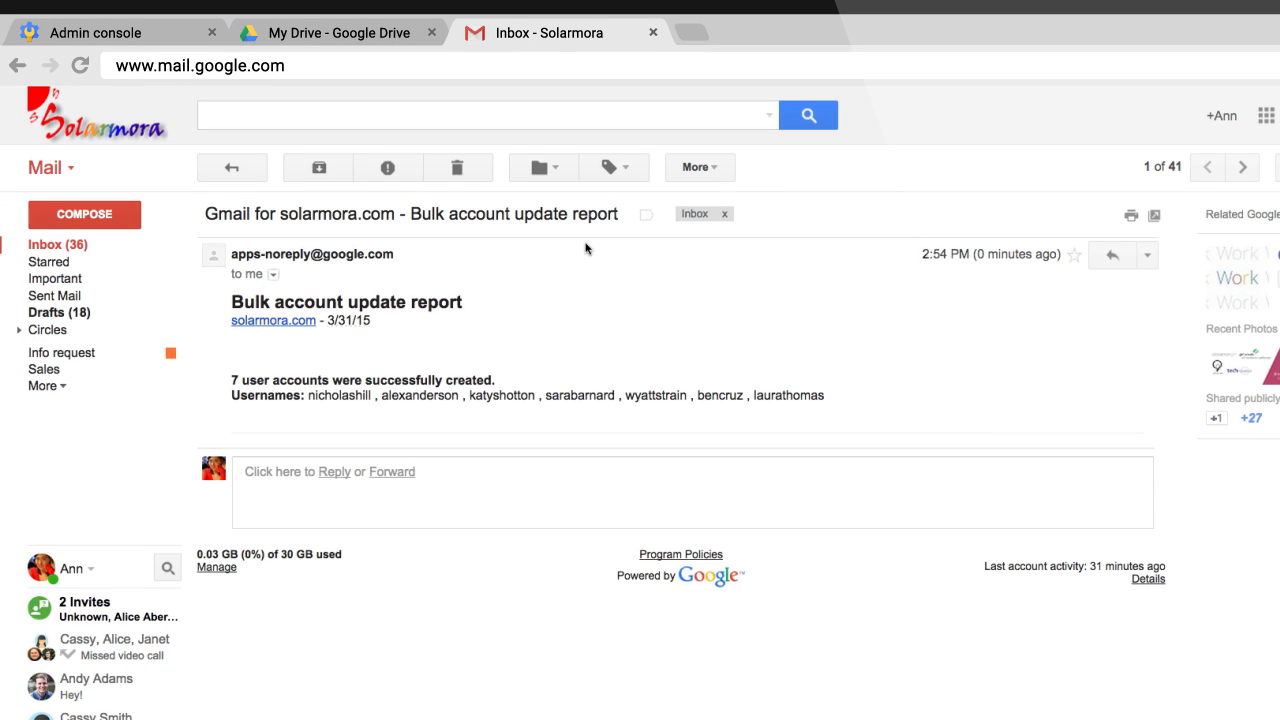
left_click(96, 32)
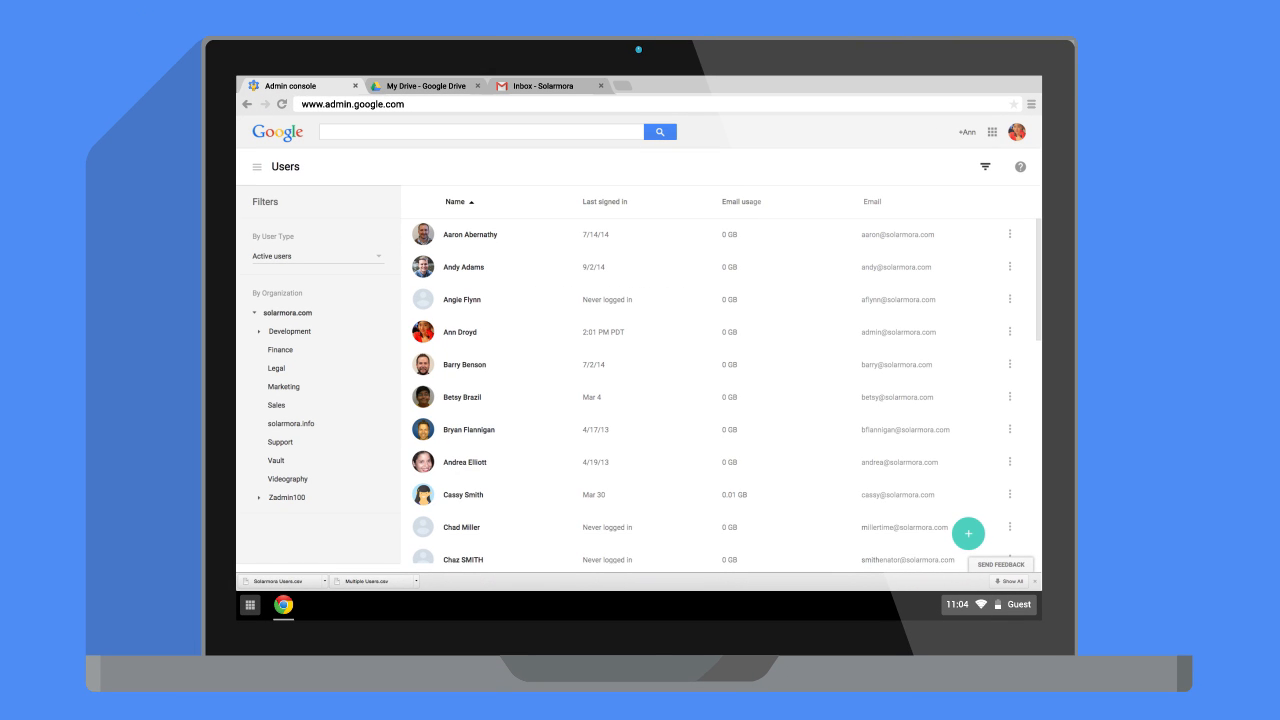